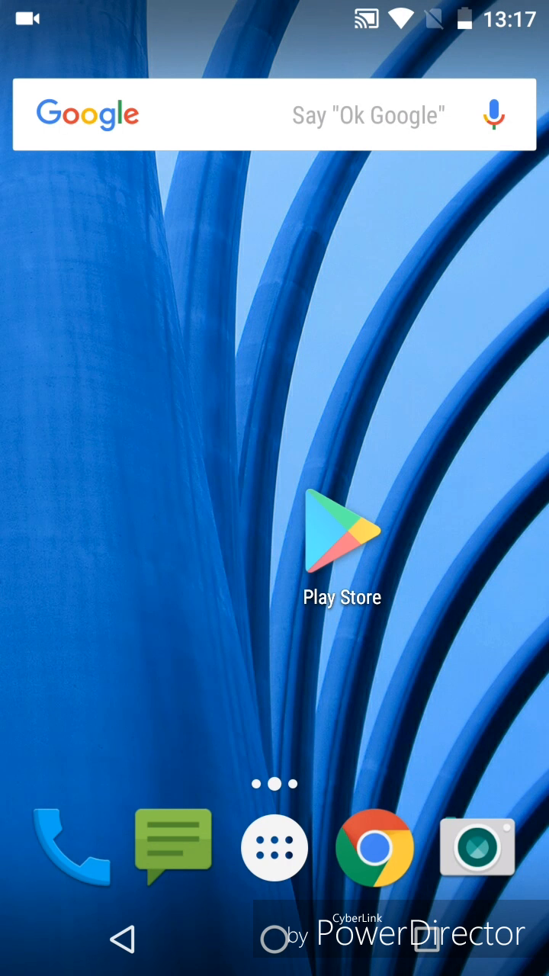
Find Google Opinion Rewards in the Play Store and install it.
click(342, 530)
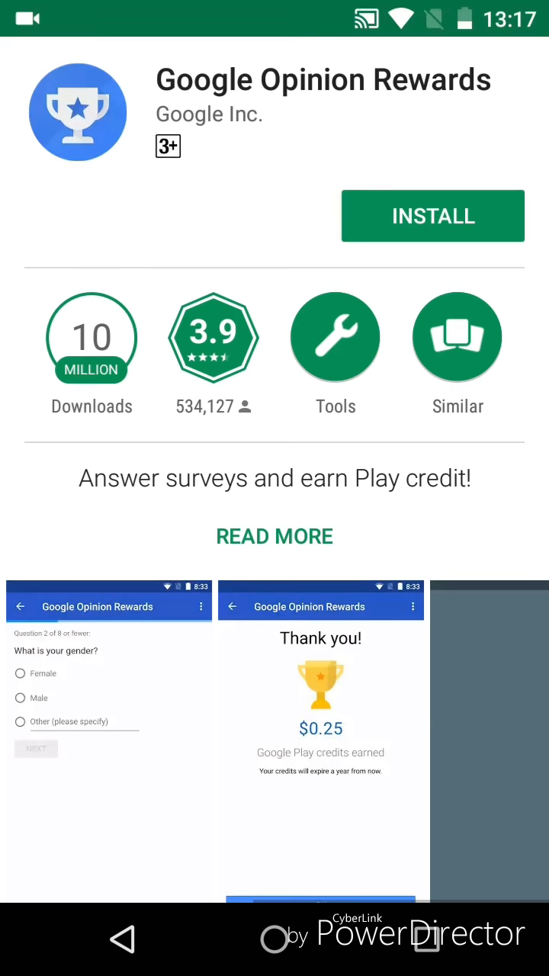
scroll(down, 3)
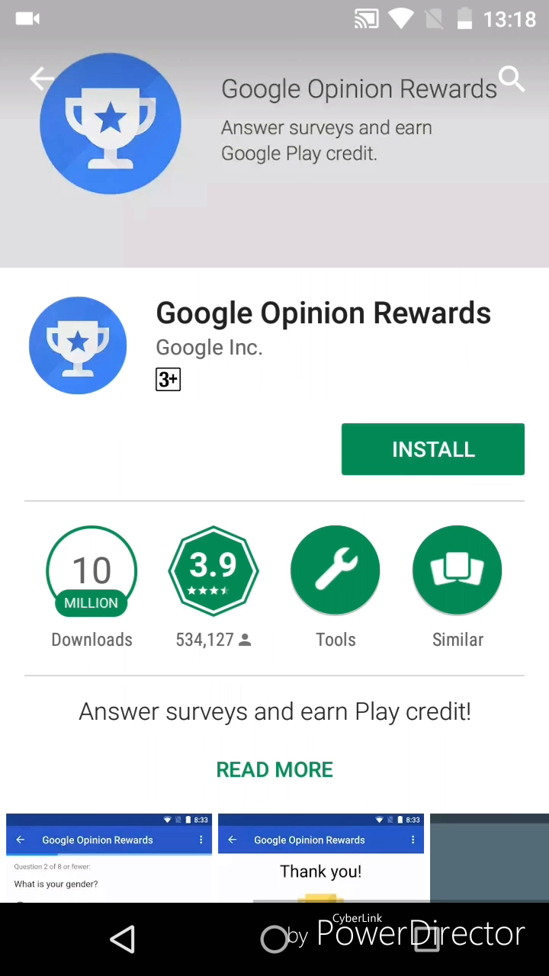
click(432, 449)
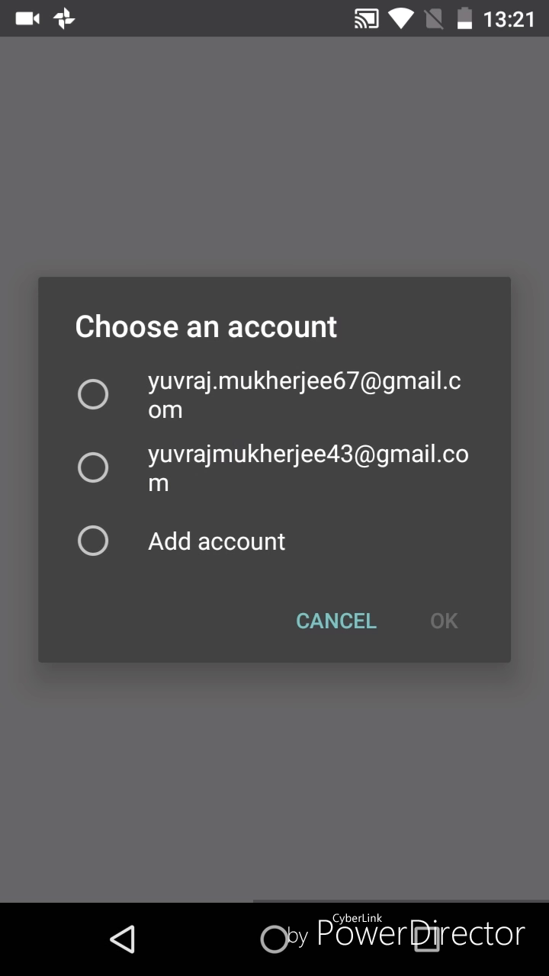
Sign in with the first listed Gmail account.
click(94, 394)
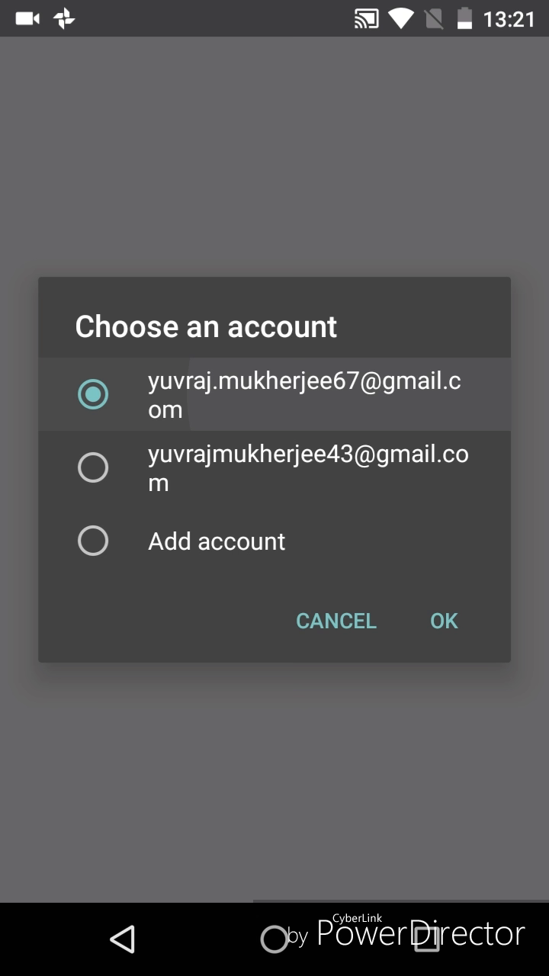
click(444, 621)
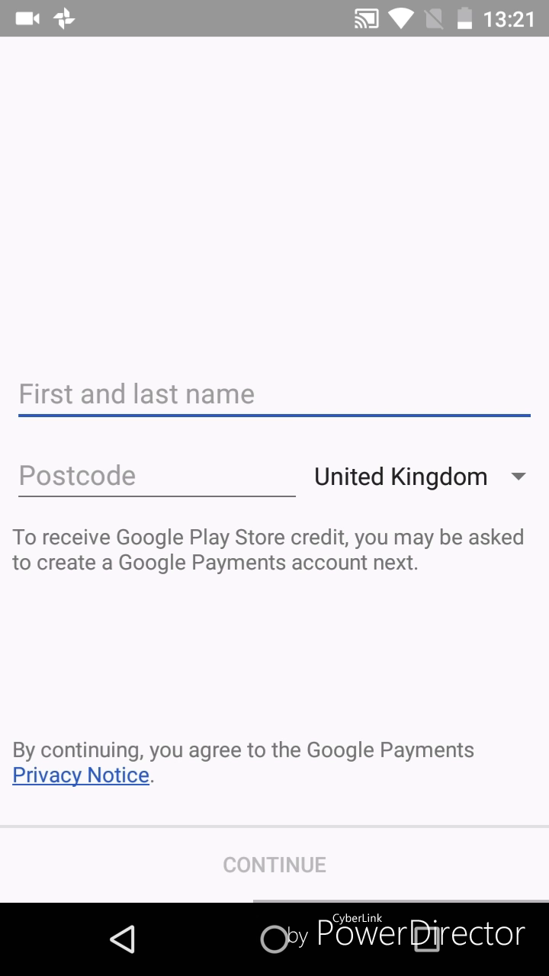
Choose India as the country and enter the name 'Mrjee'.
click(419, 475)
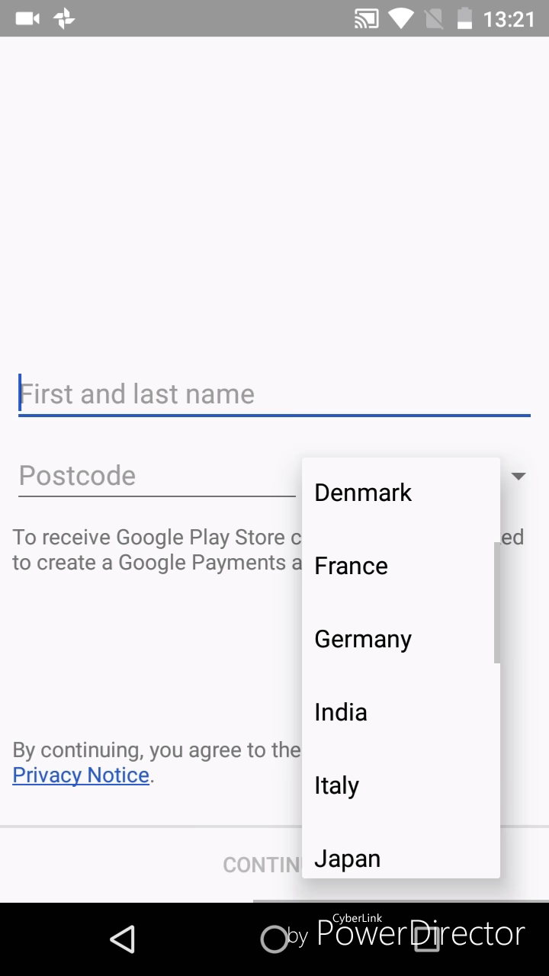
click(340, 712)
text(Yuvraj)
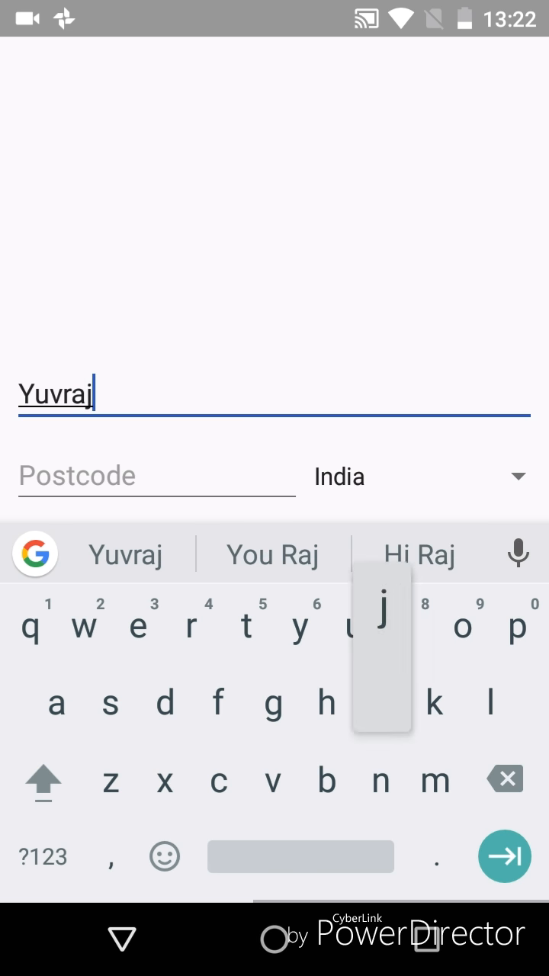
text(Mukhe)
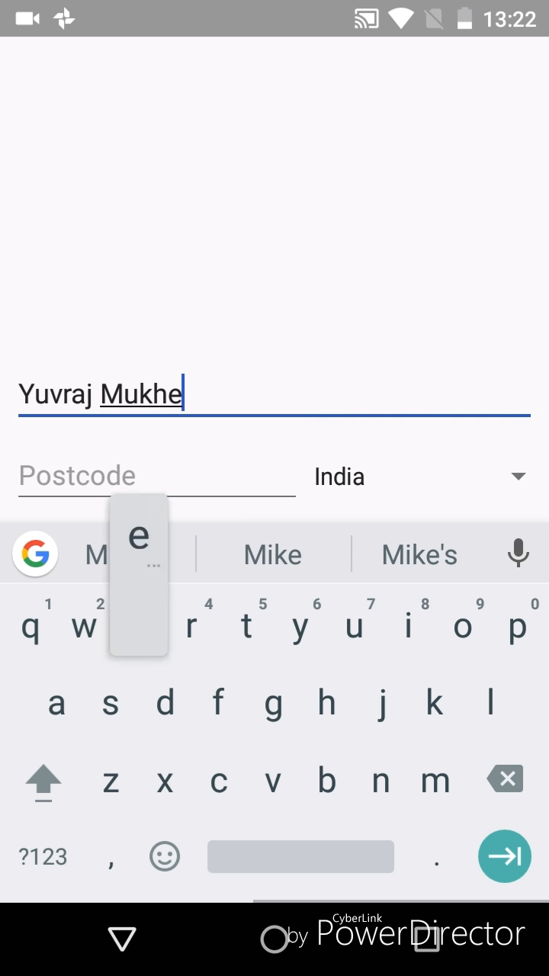
text(rjee)
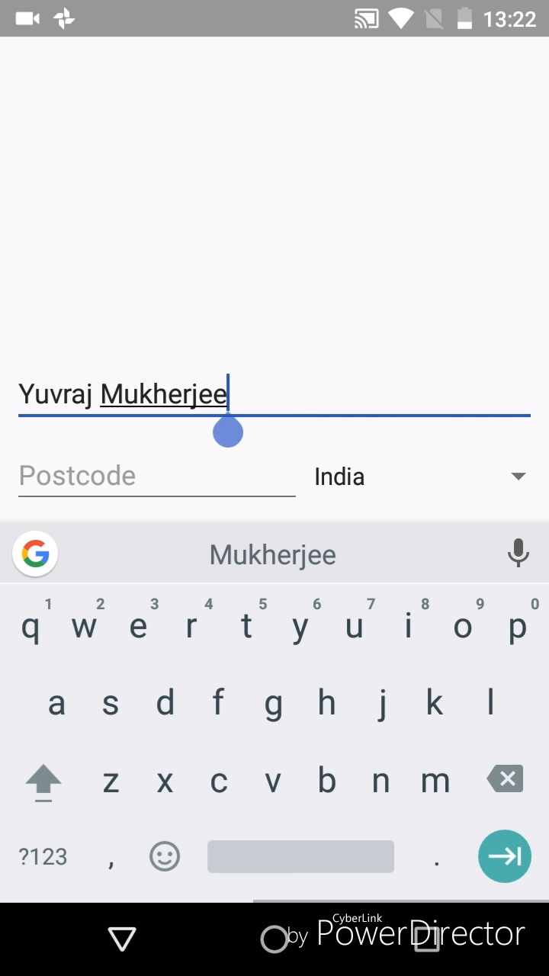
click(156, 476)
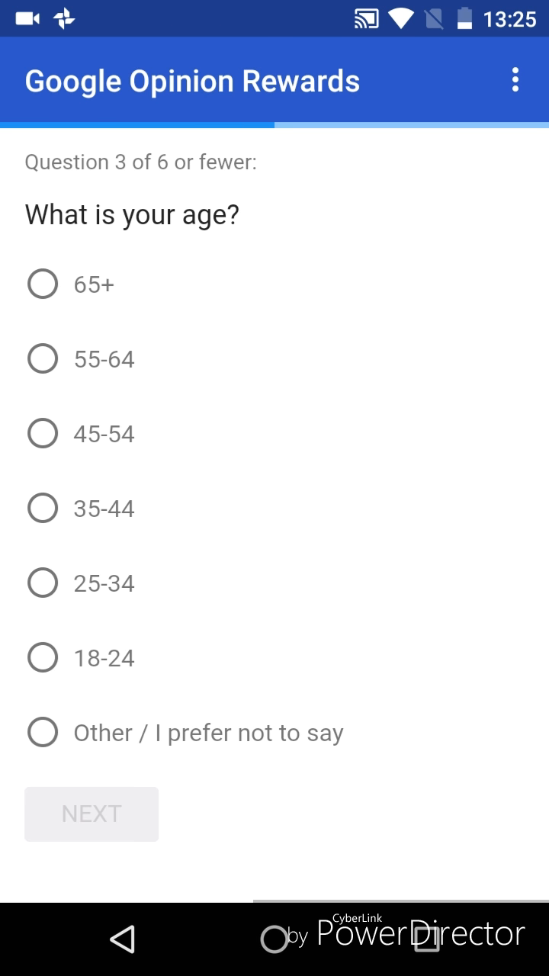
Answer age 18-24, enter the postal code, and choose English surveys.
click(42, 657)
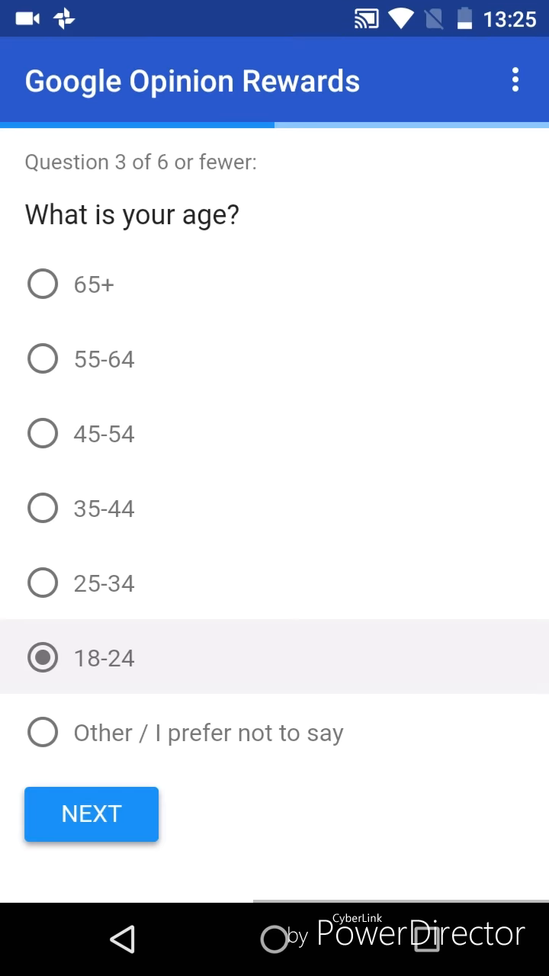
click(91, 813)
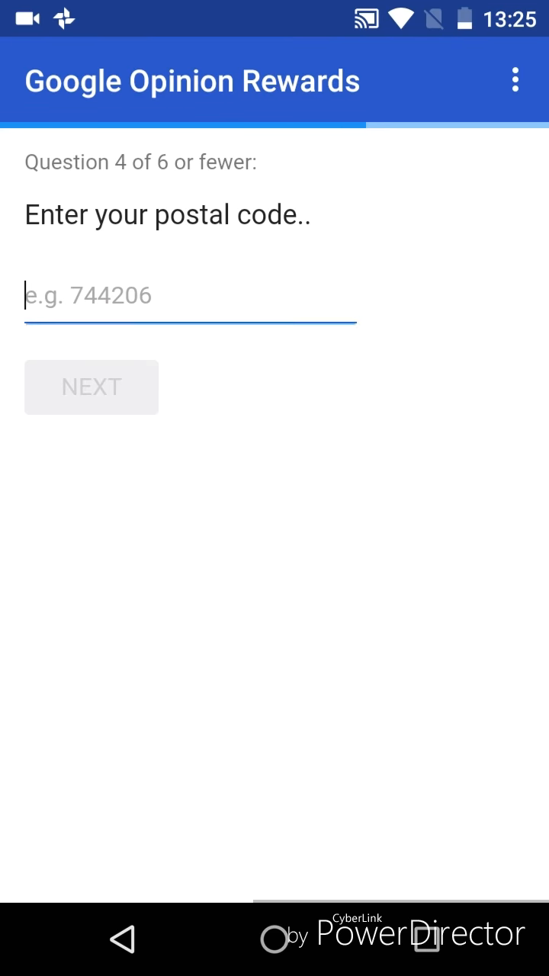
click(191, 296)
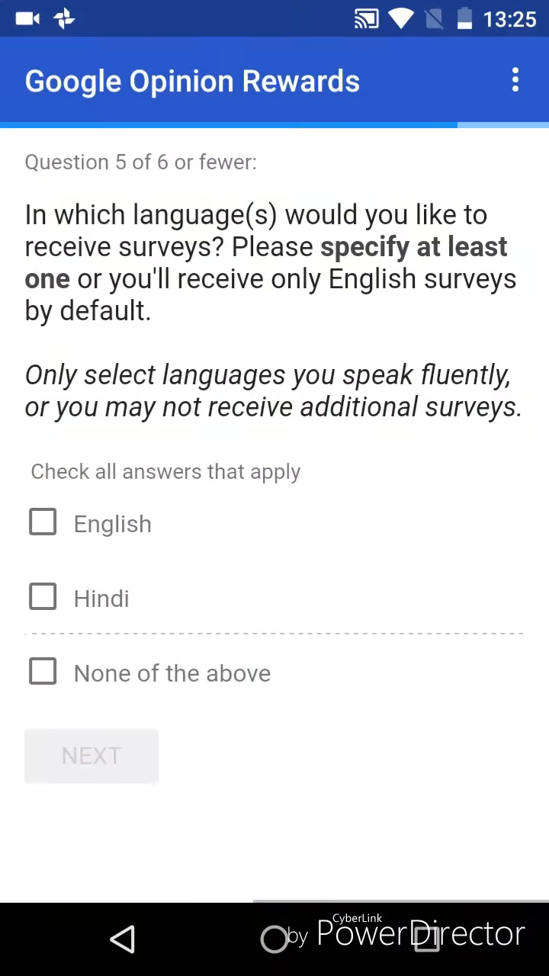
click(43, 523)
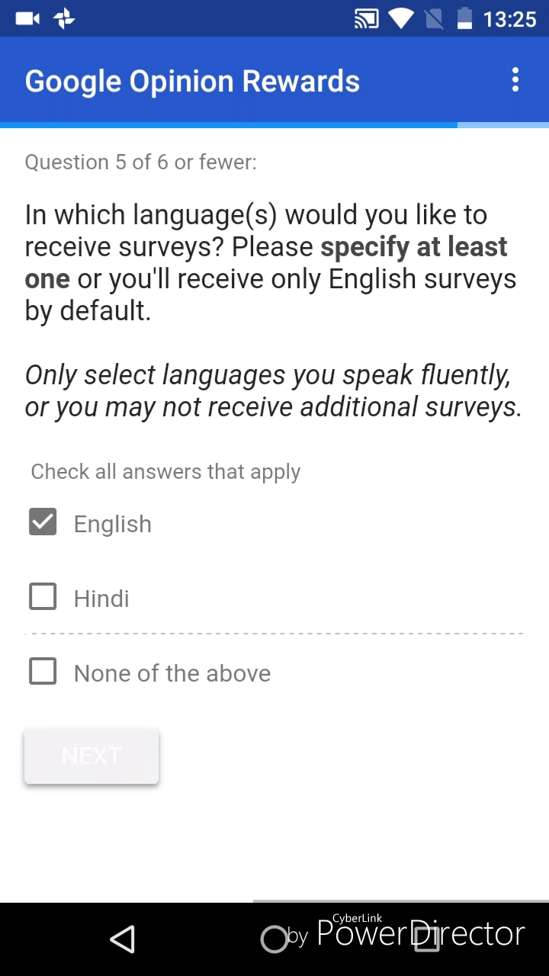
click(91, 756)
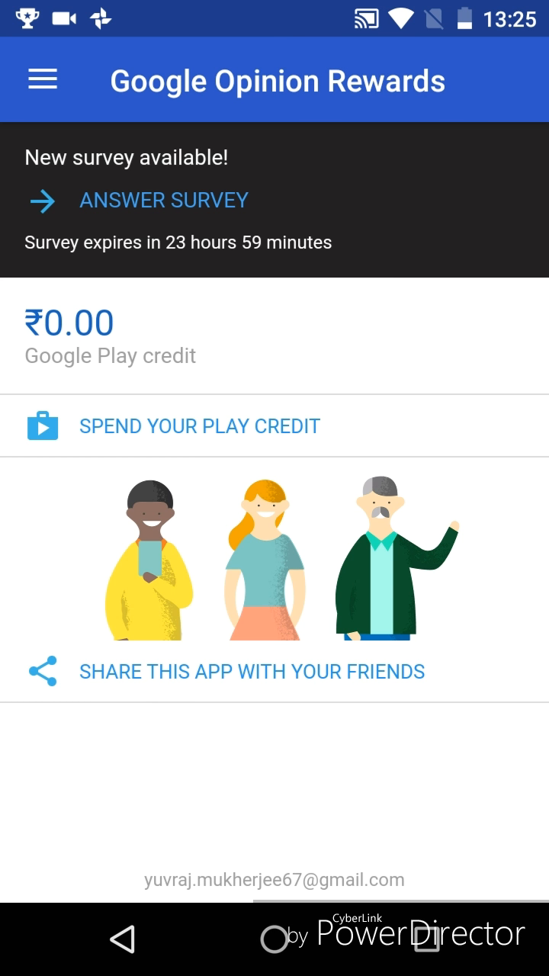
Start the new survey and submit the United Nations and symbol answers.
click(163, 200)
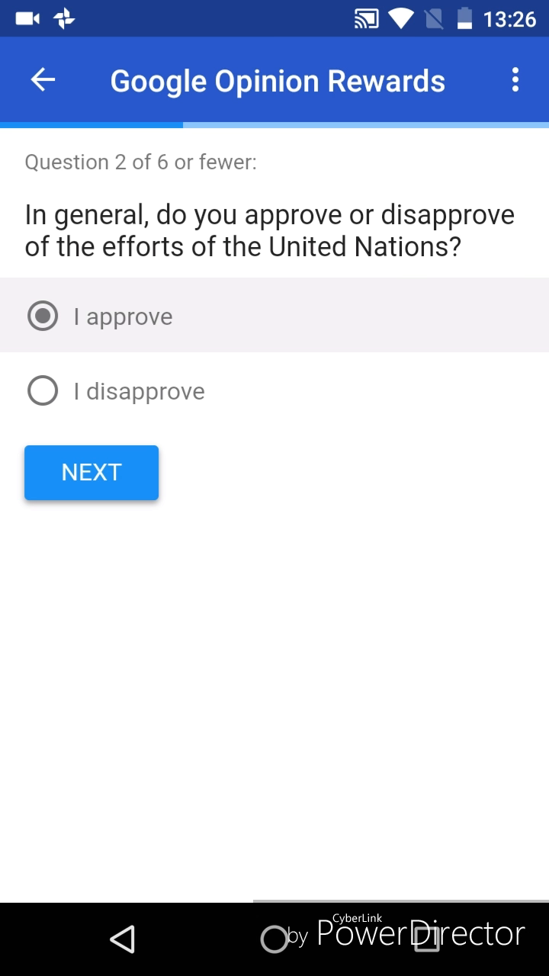
click(91, 473)
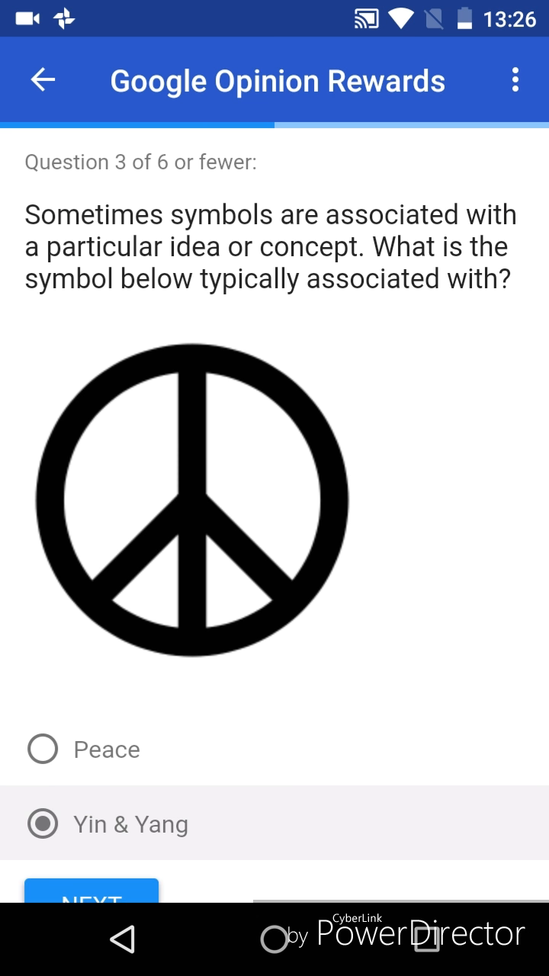
click(91, 899)
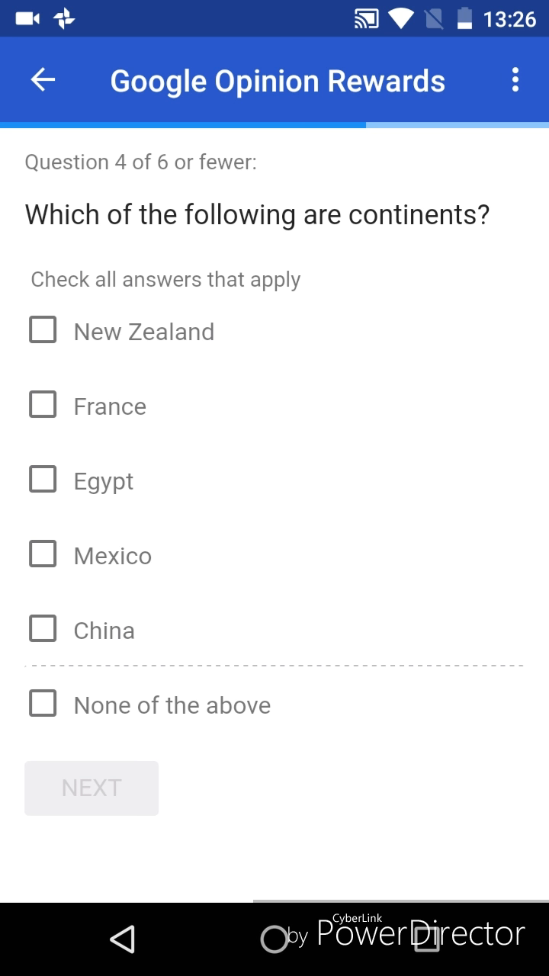
Answer none to the continents question, give five stars, and dismiss the thank-you page.
click(42, 703)
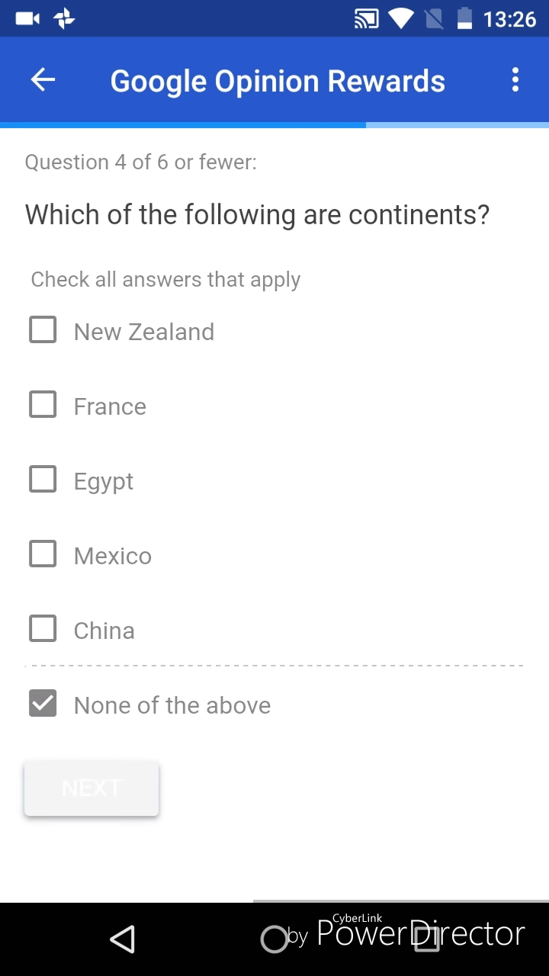
click(91, 789)
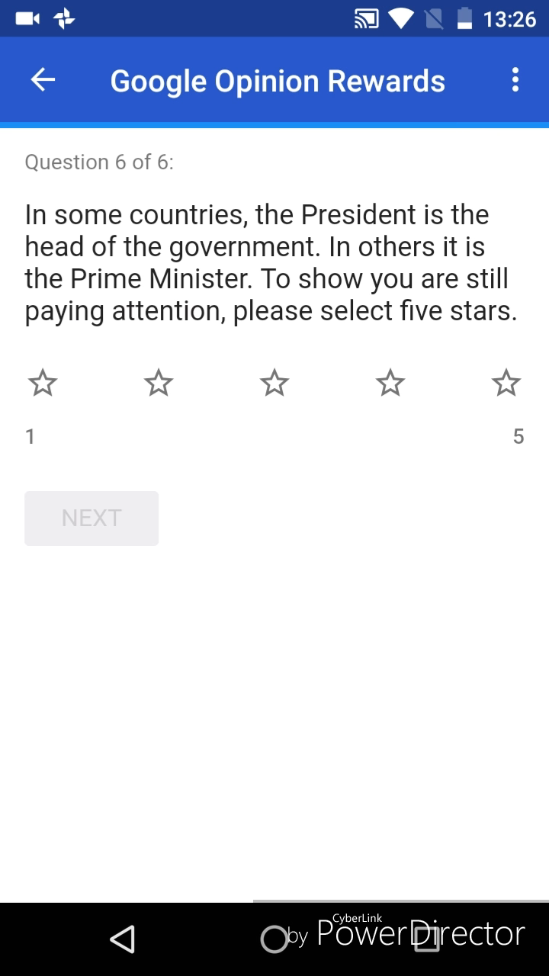
click(505, 383)
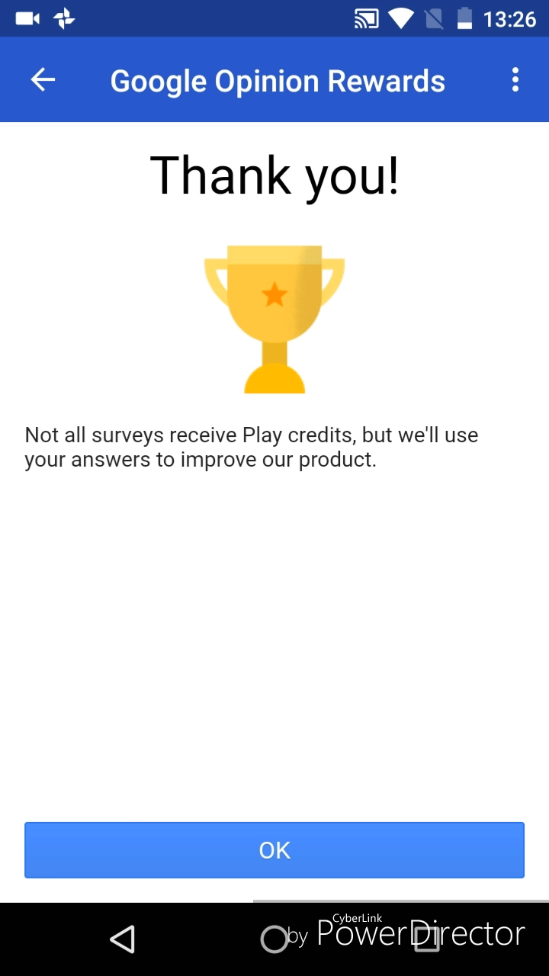
click(274, 849)
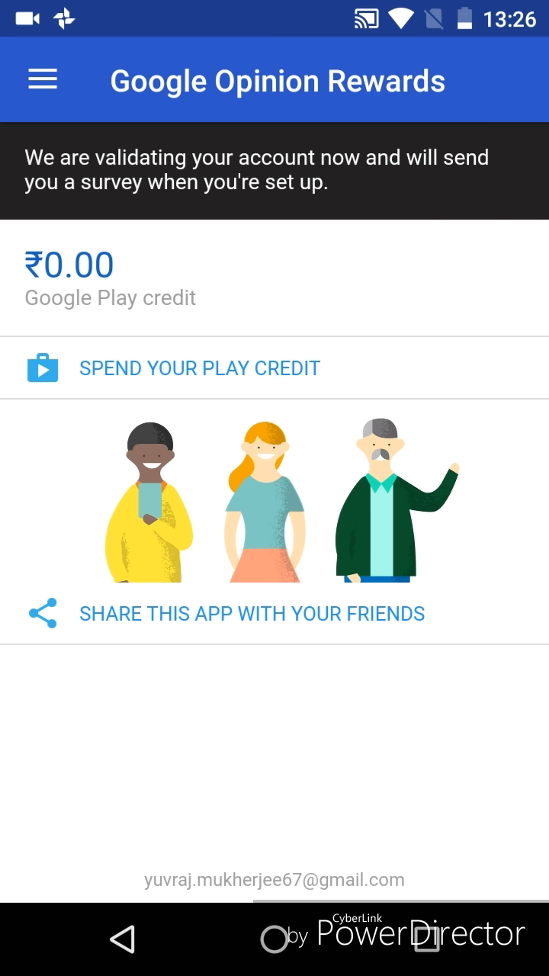